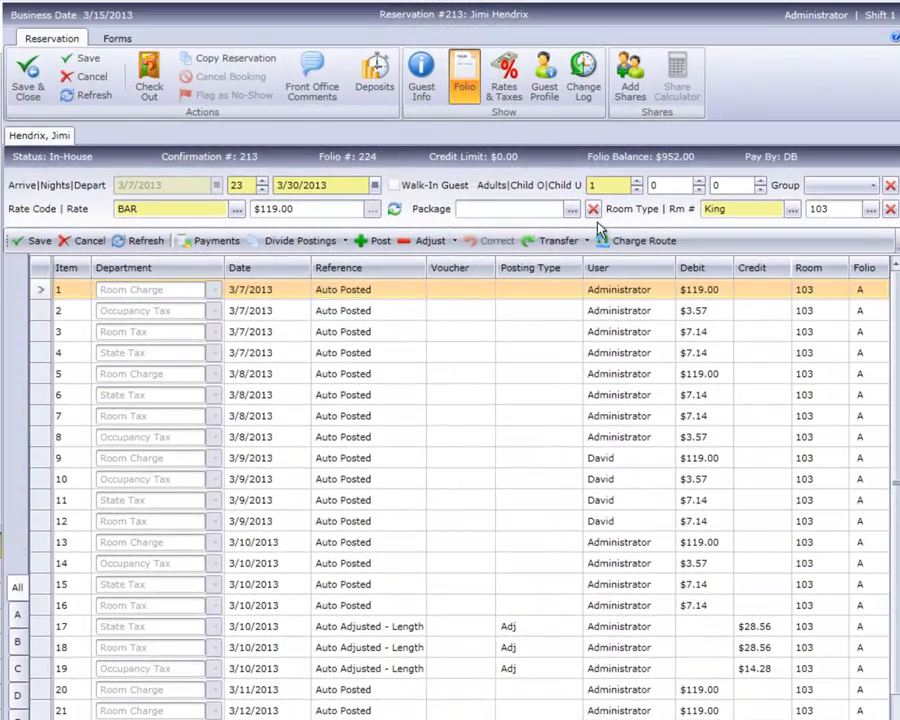
Reveal the Transfer Item and Transfer Amt choices on the Hendrix folio
left_click(556, 240)
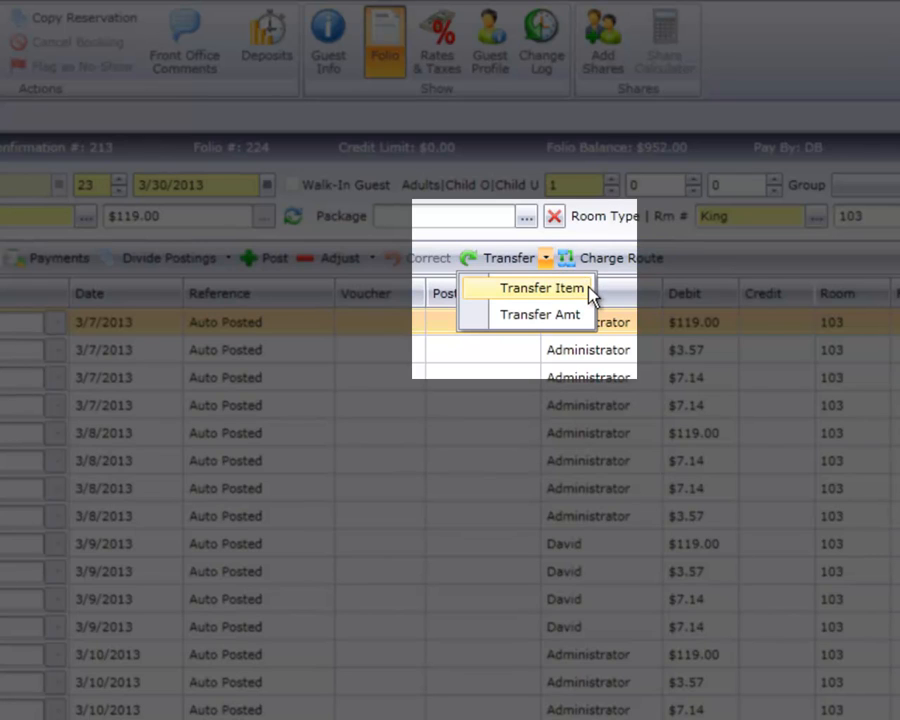
mouse_move(540, 314)
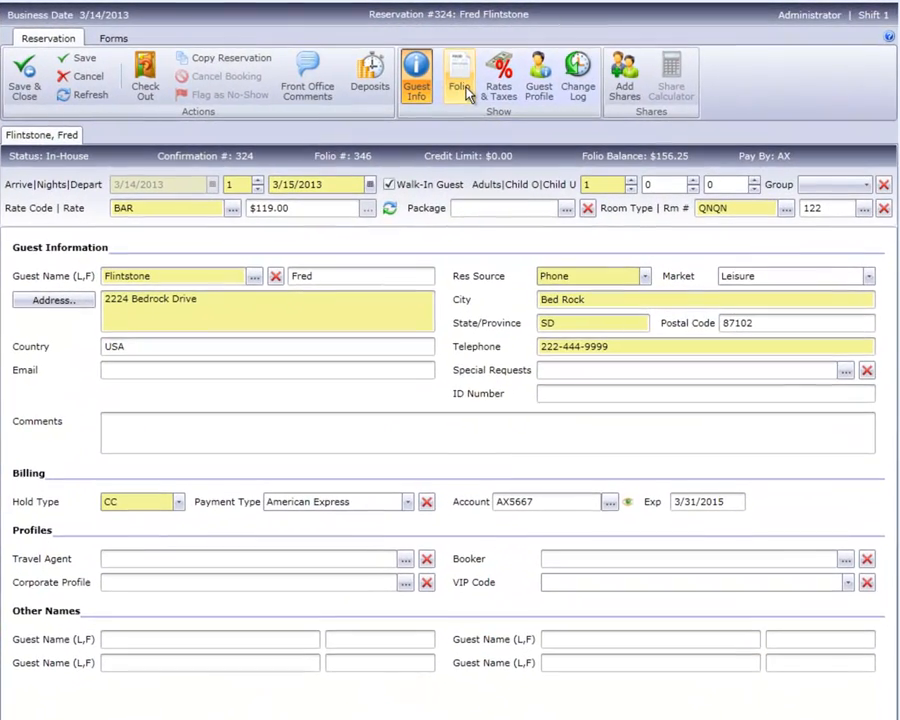
Select Flintstone's $150.00 Party Damage posting and start a Transfer Item to another folio
left_click(460, 76)
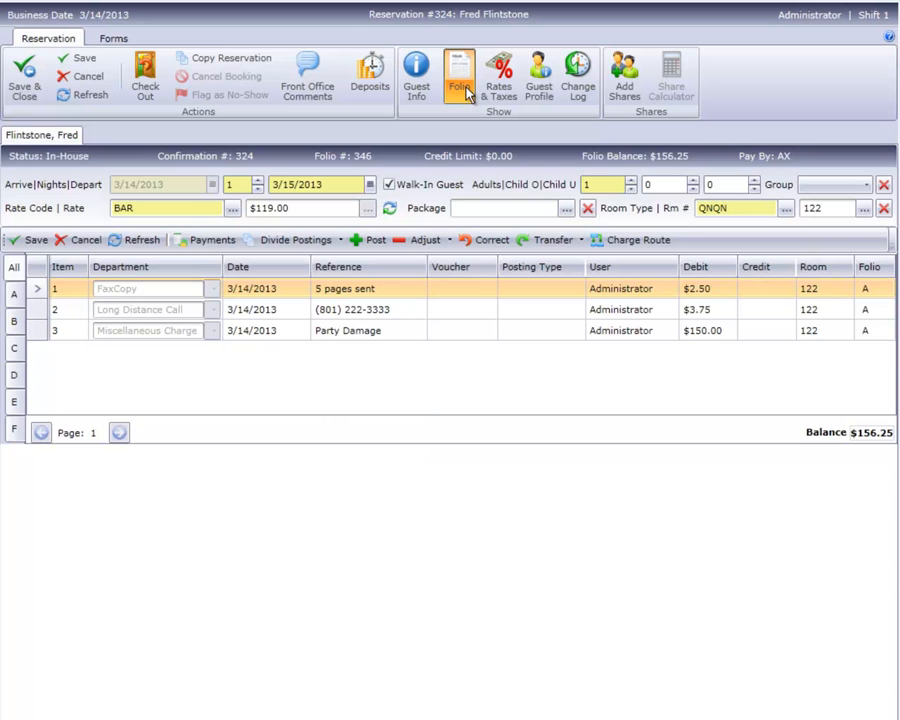
mouse_move(472, 322)
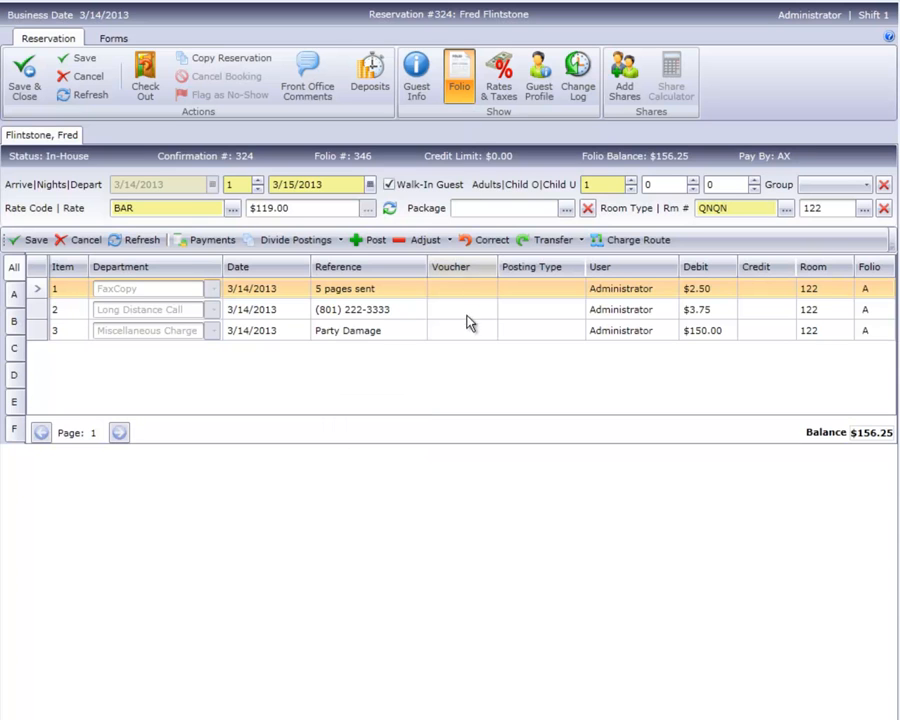
left_click(462, 330)
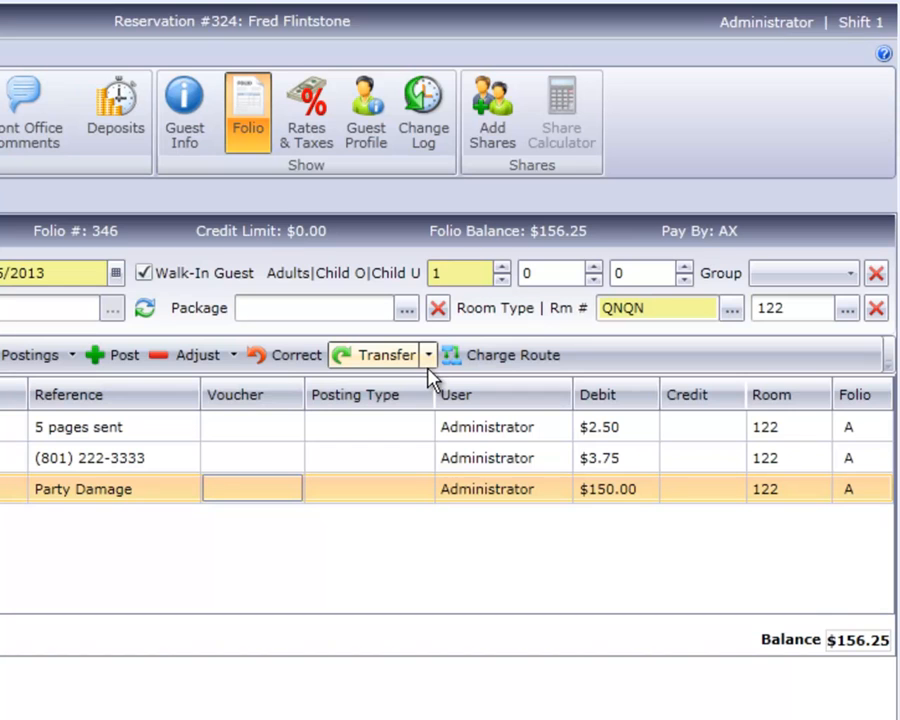
left_click(428, 356)
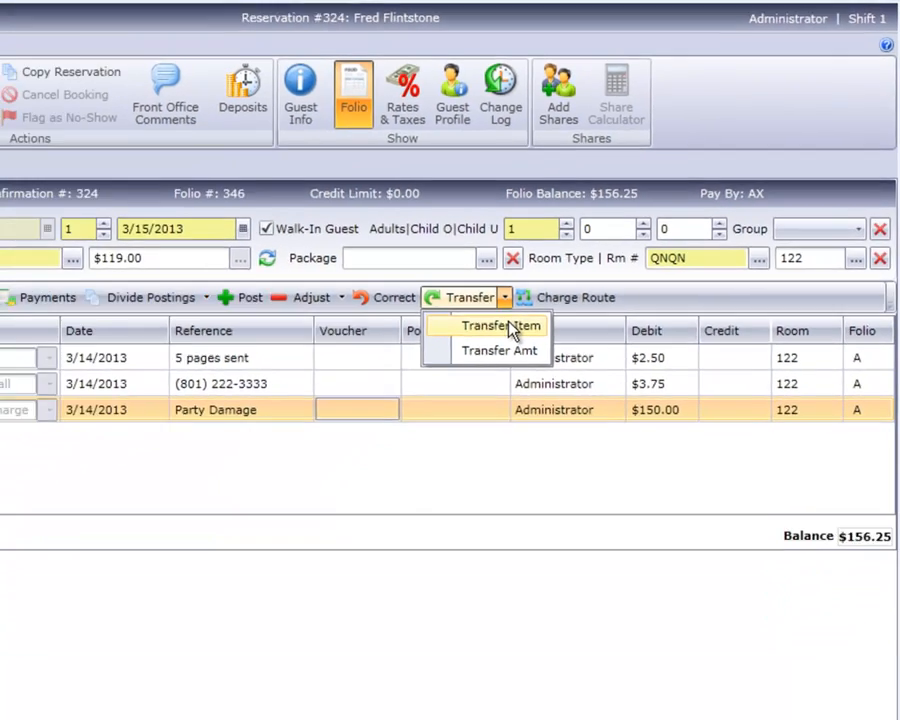
left_click(496, 326)
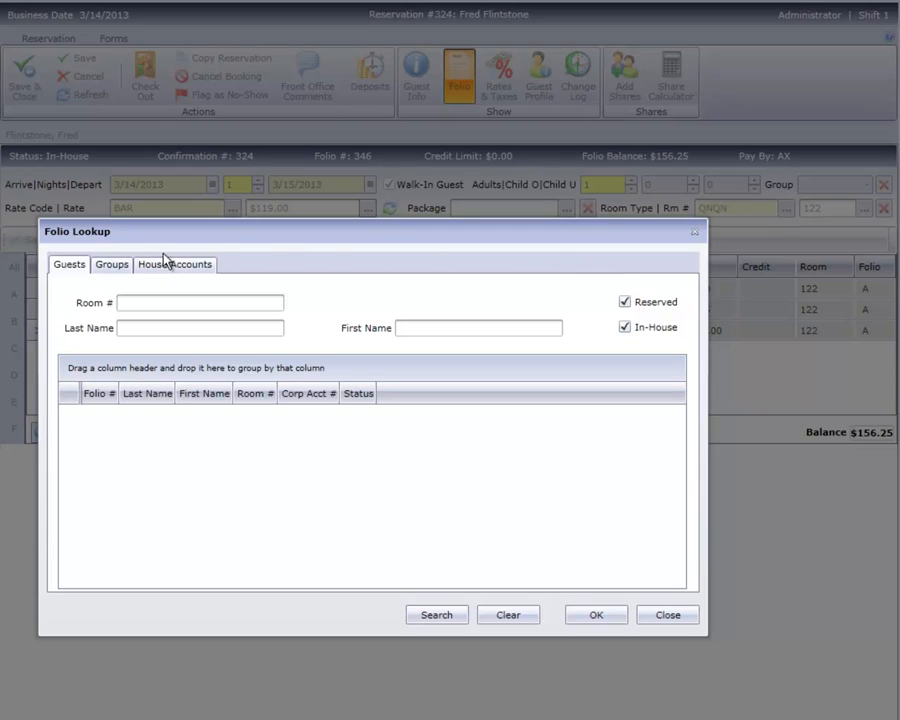
Search guests by last name 'rubb' and confirm Barney Rubble's folio 345 as the destination
left_click(112, 264)
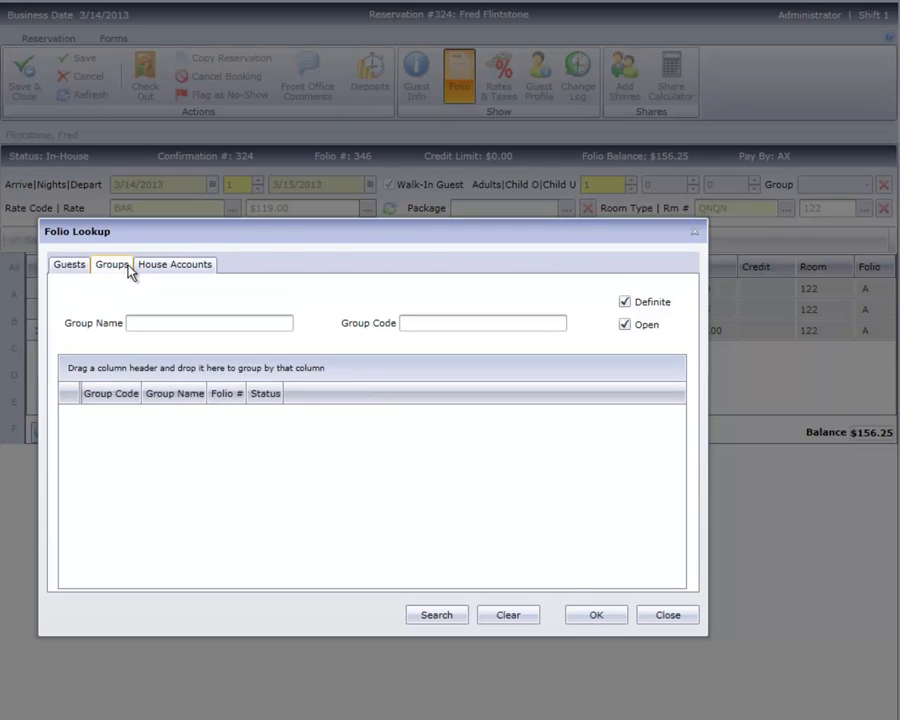
mouse_move(176, 264)
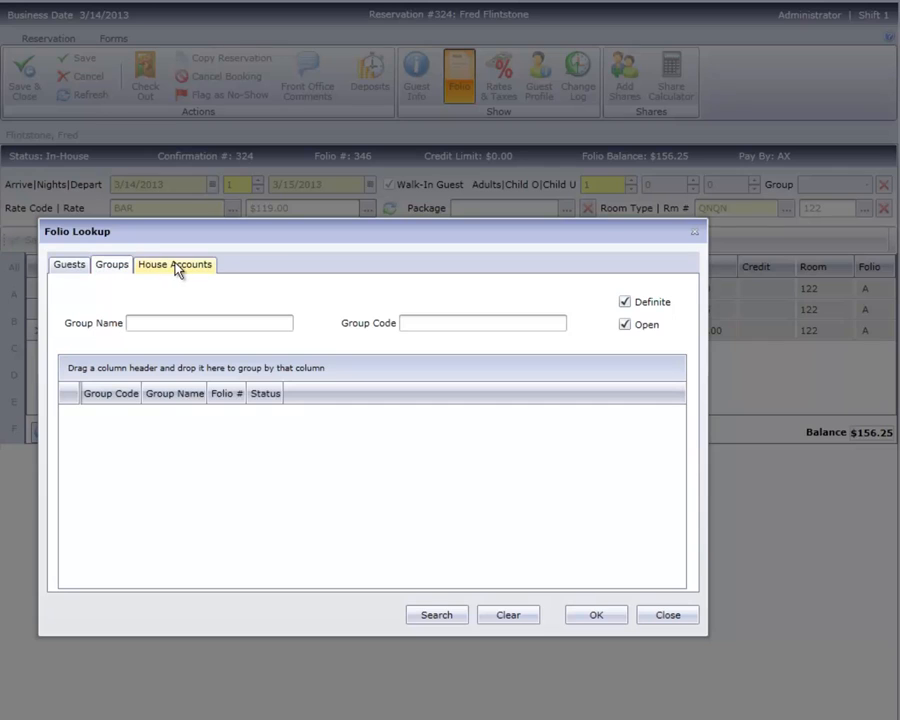
left_click(174, 264)
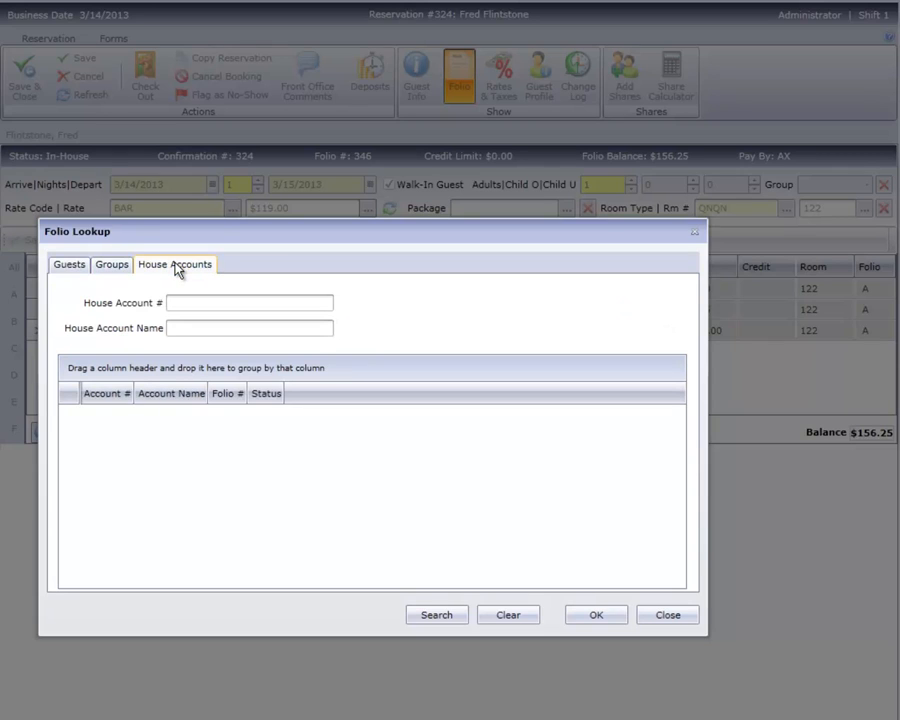
left_click(68, 264)
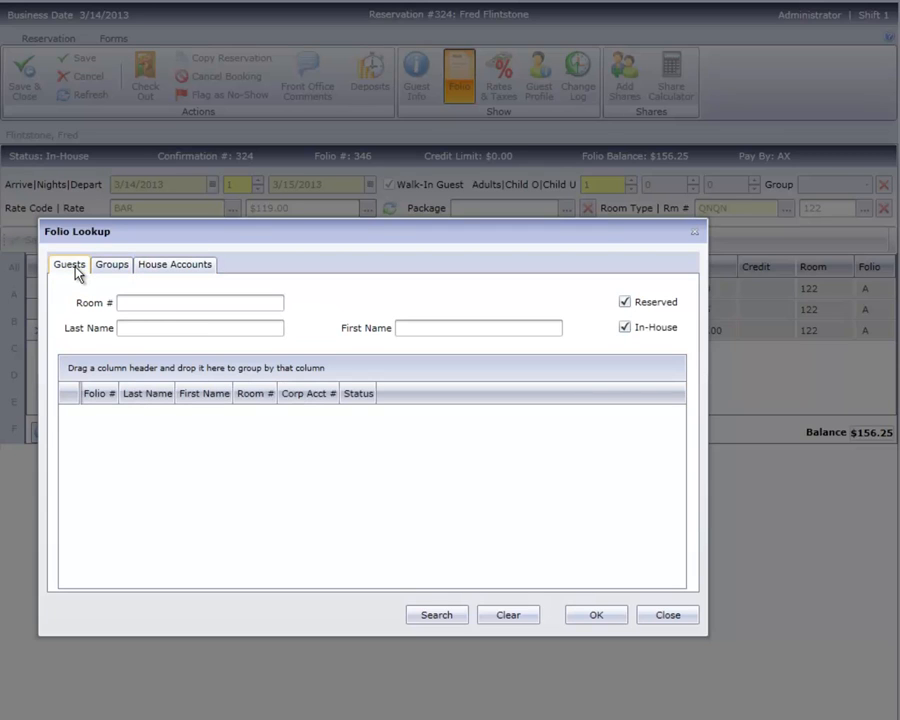
left_click(200, 328)
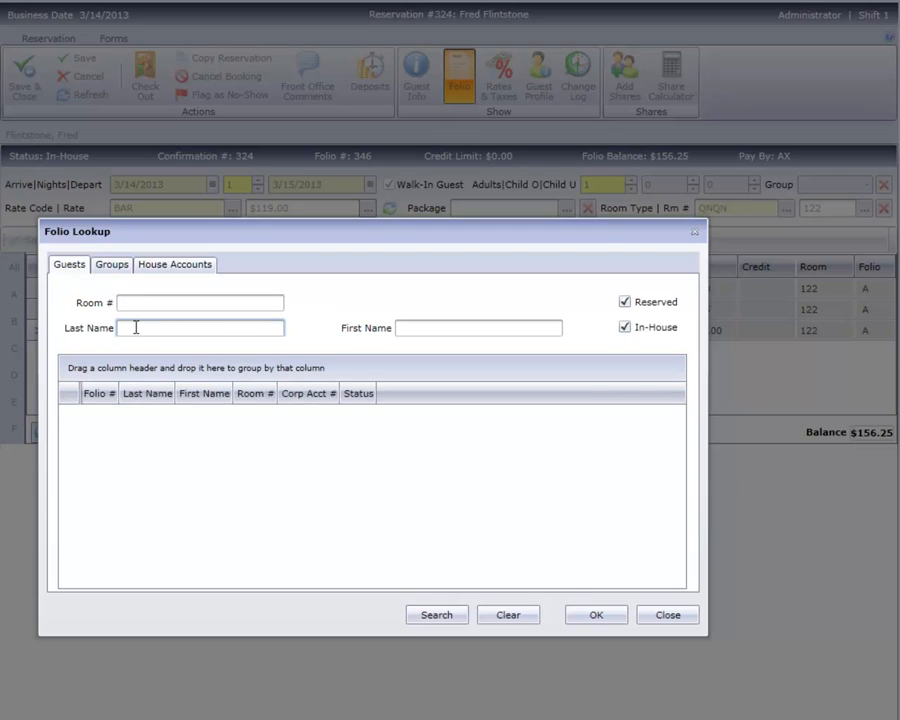
type("rubb")
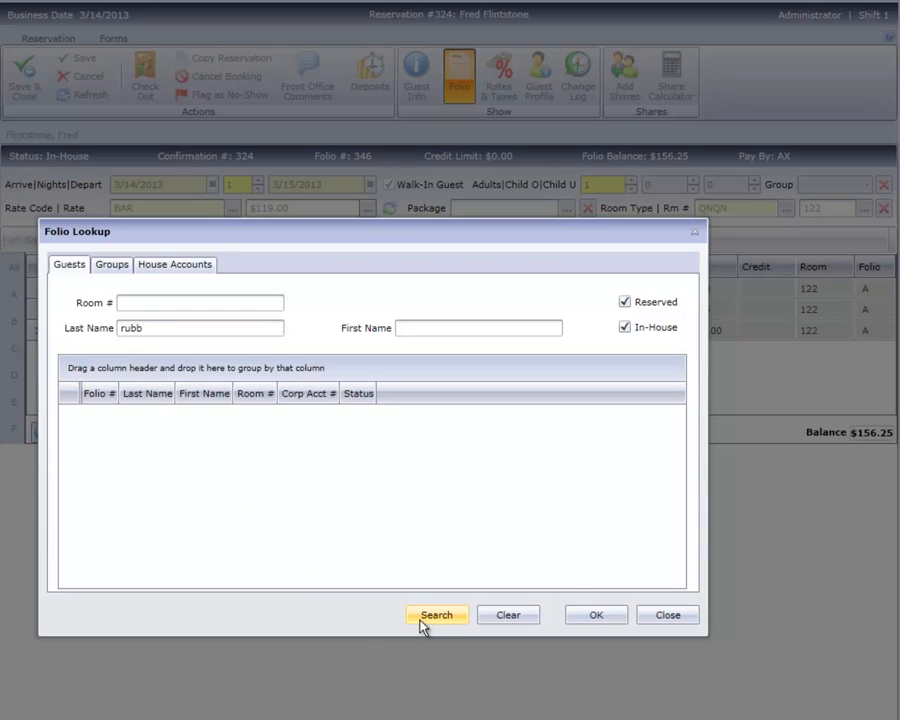
left_click(436, 616)
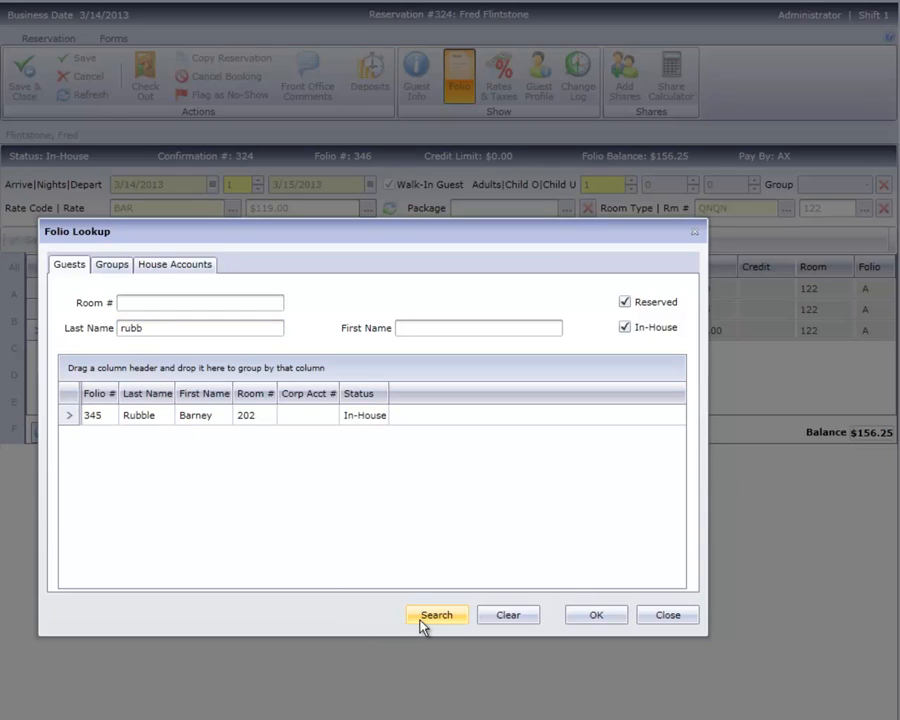
left_click(364, 414)
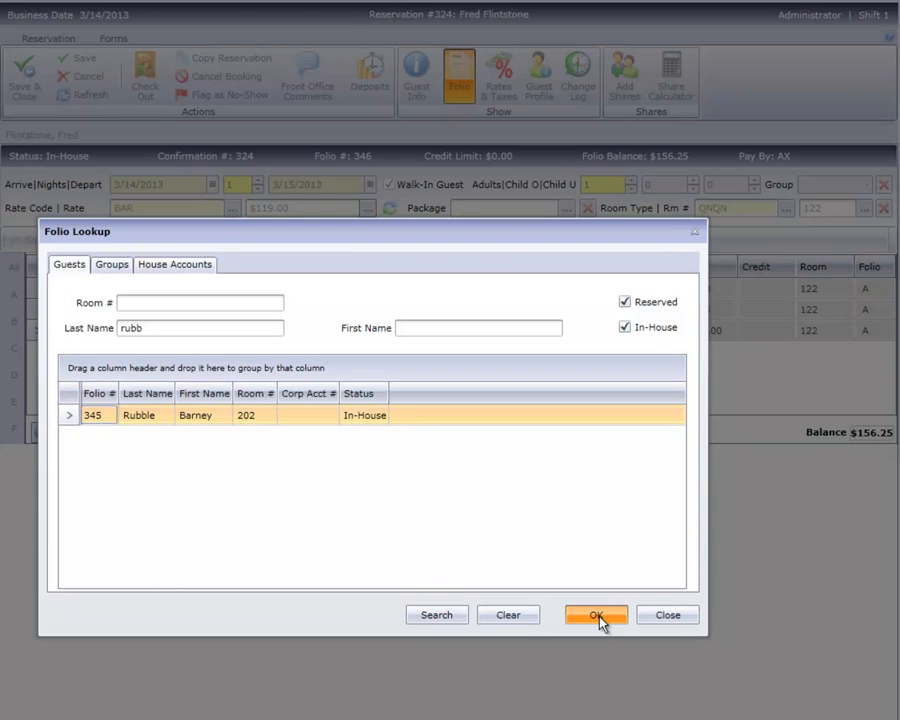
left_click(596, 614)
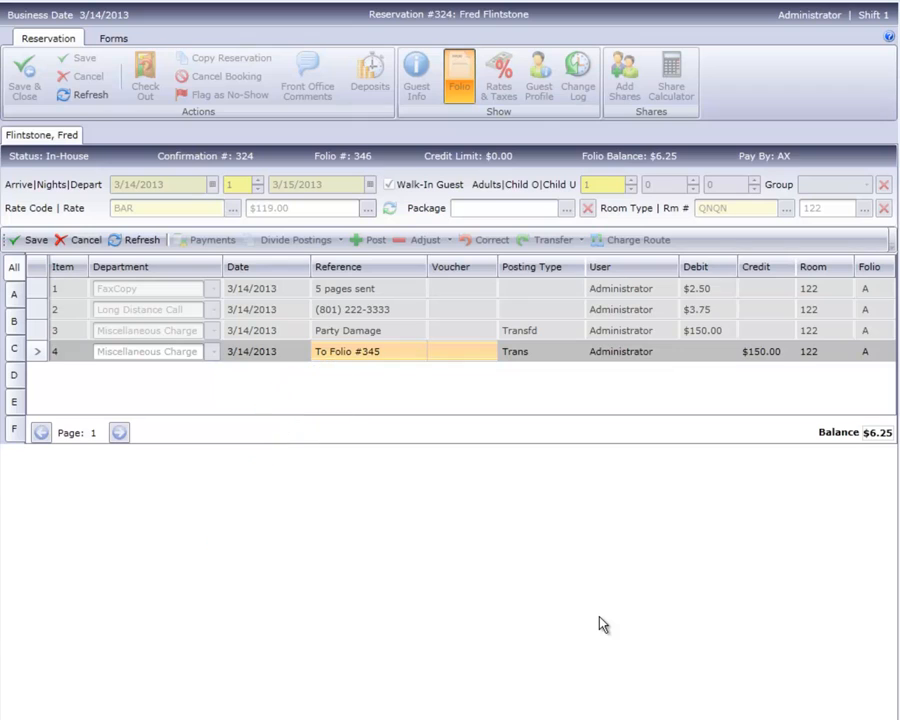
mouse_move(432, 388)
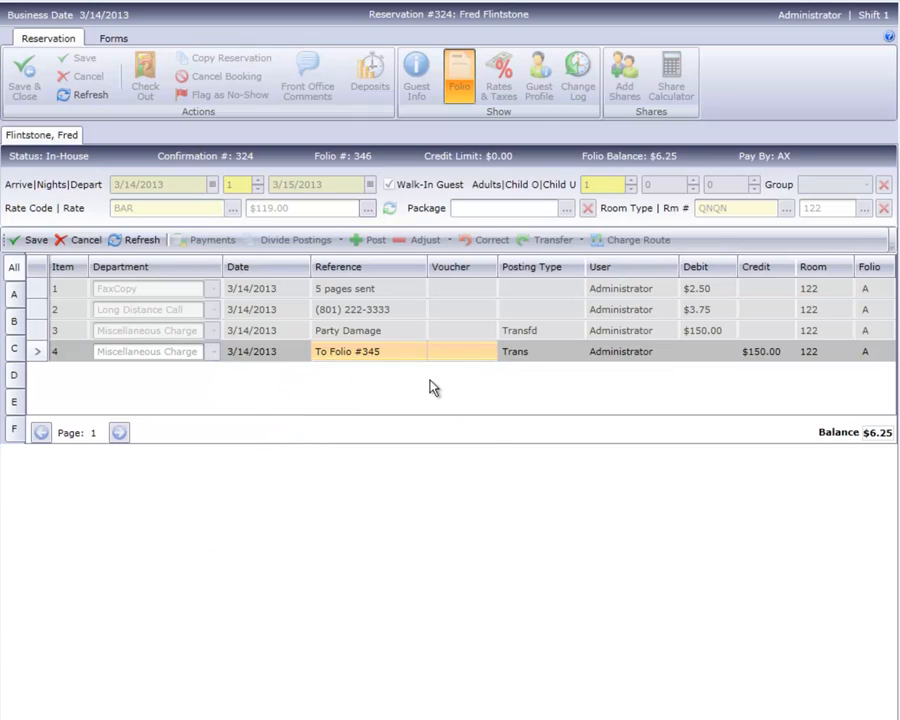
Edit the transfer line's Reference note, entering 'Br'
double_click(356, 352)
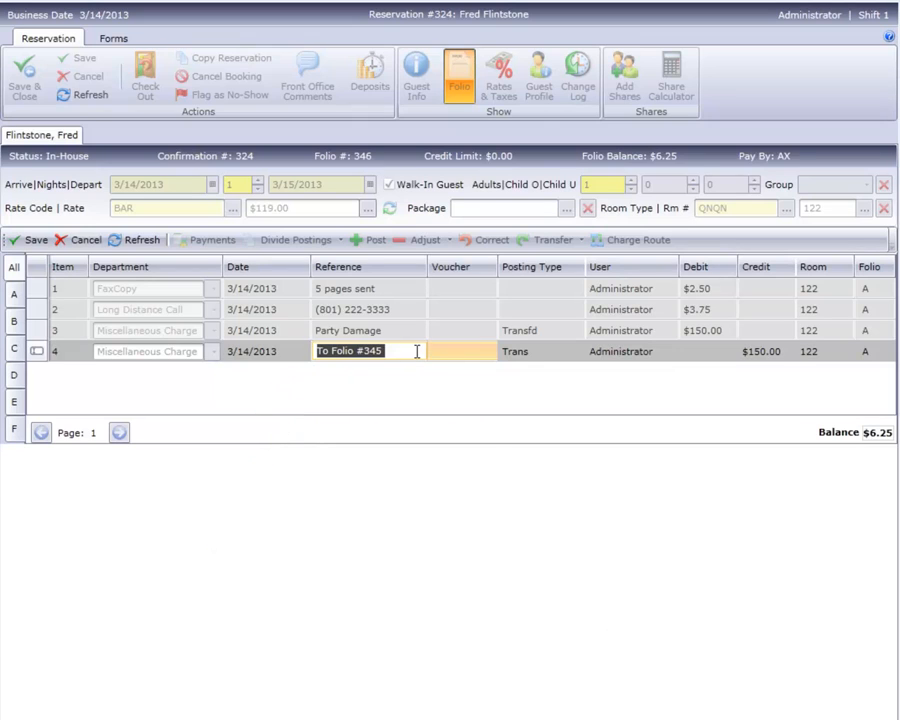
type("Brooklyn")
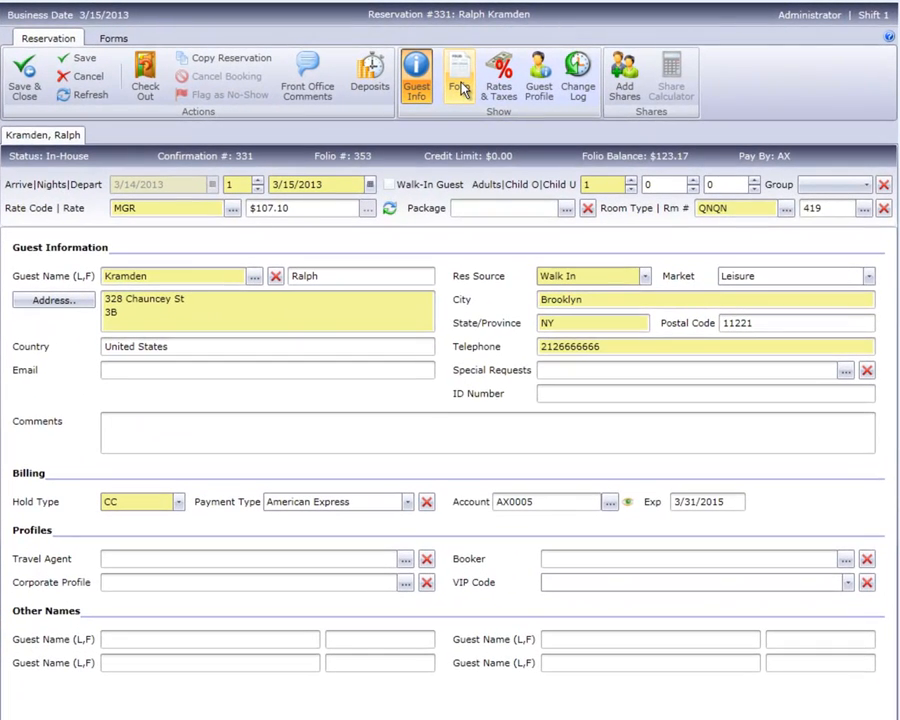
Show Kramden's folio postings and start a Transfer Amt to another folio
left_click(460, 76)
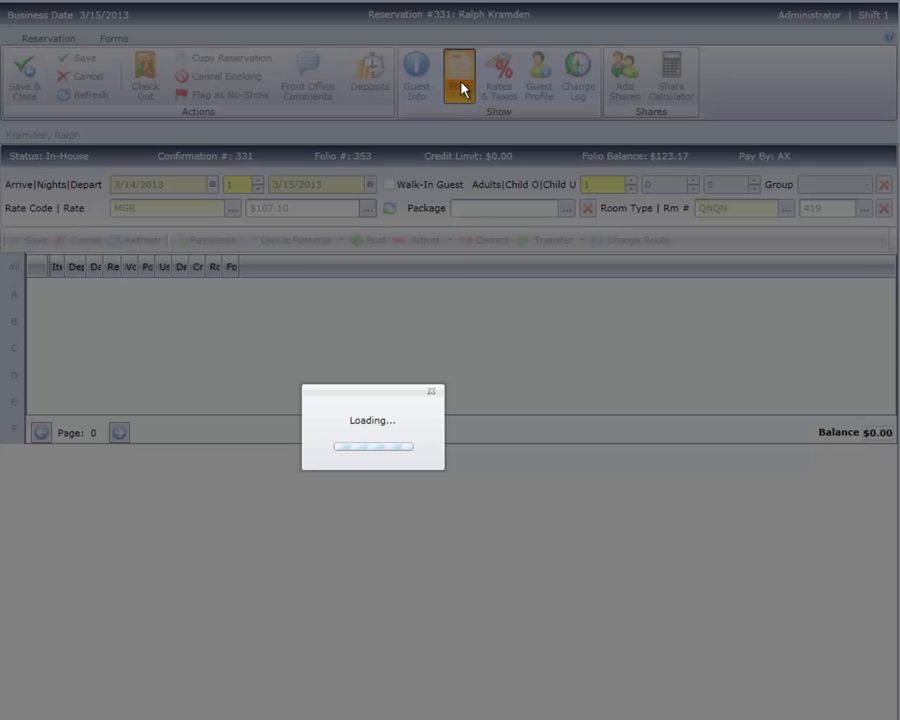
left_click(460, 76)
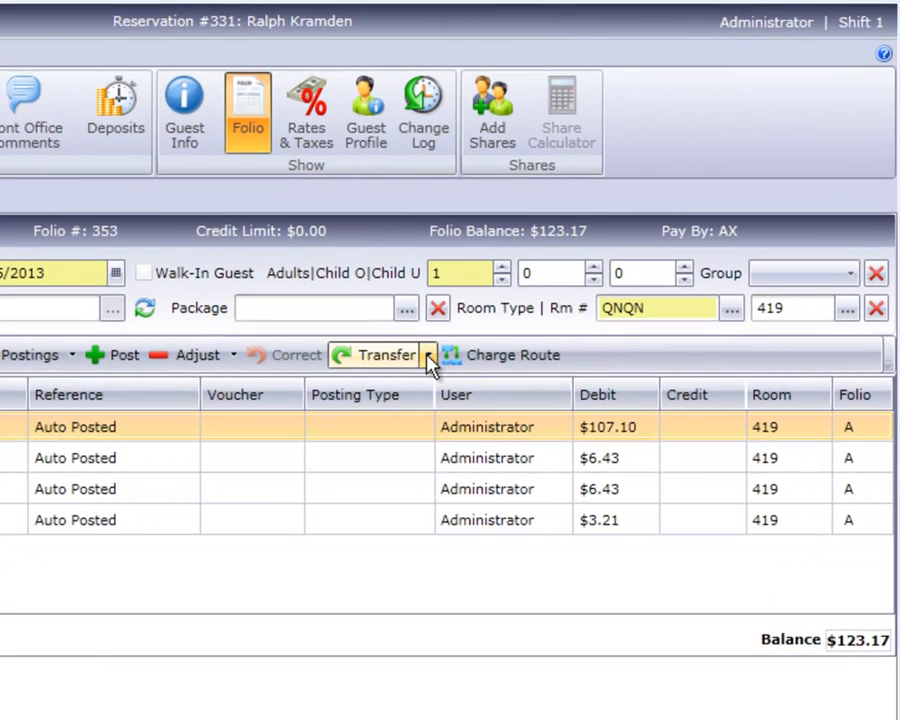
left_click(428, 356)
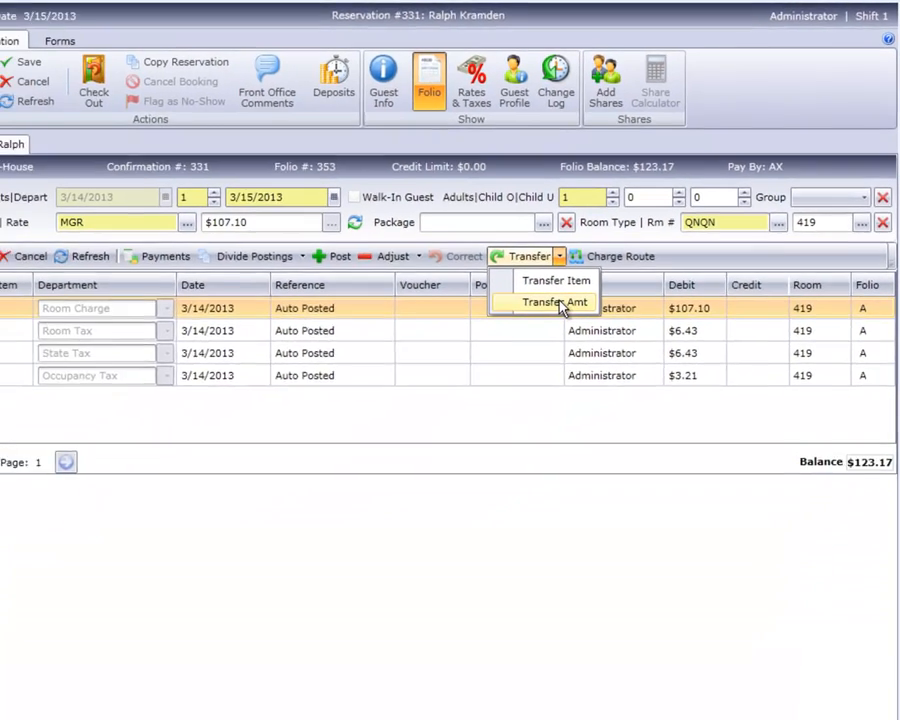
left_click(556, 302)
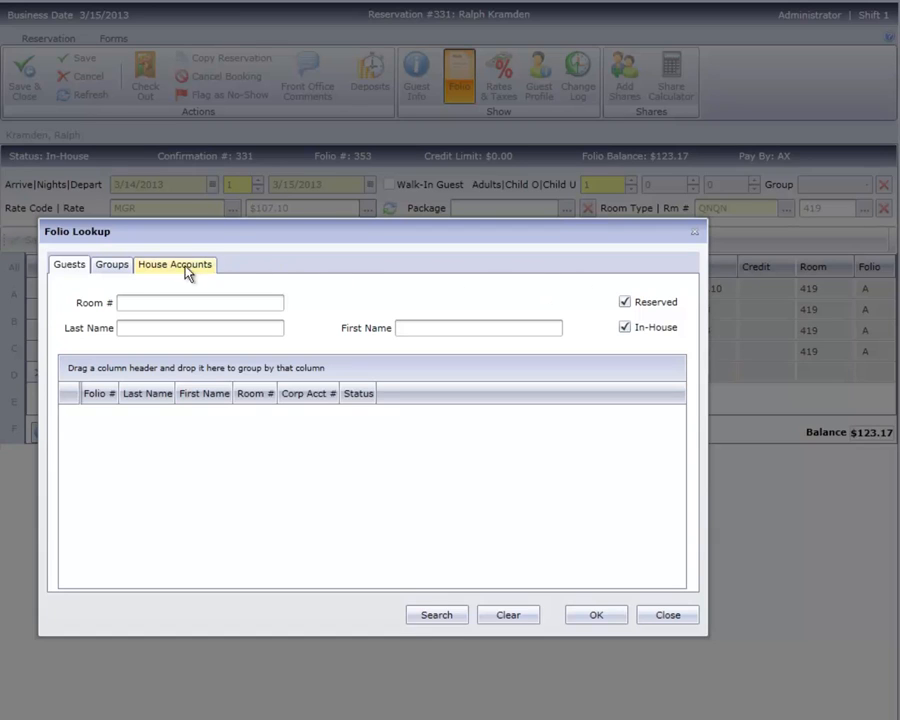
Search guests by last name 'nort' and confirm Ed Norton's folio 352 as the destination
left_click(68, 264)
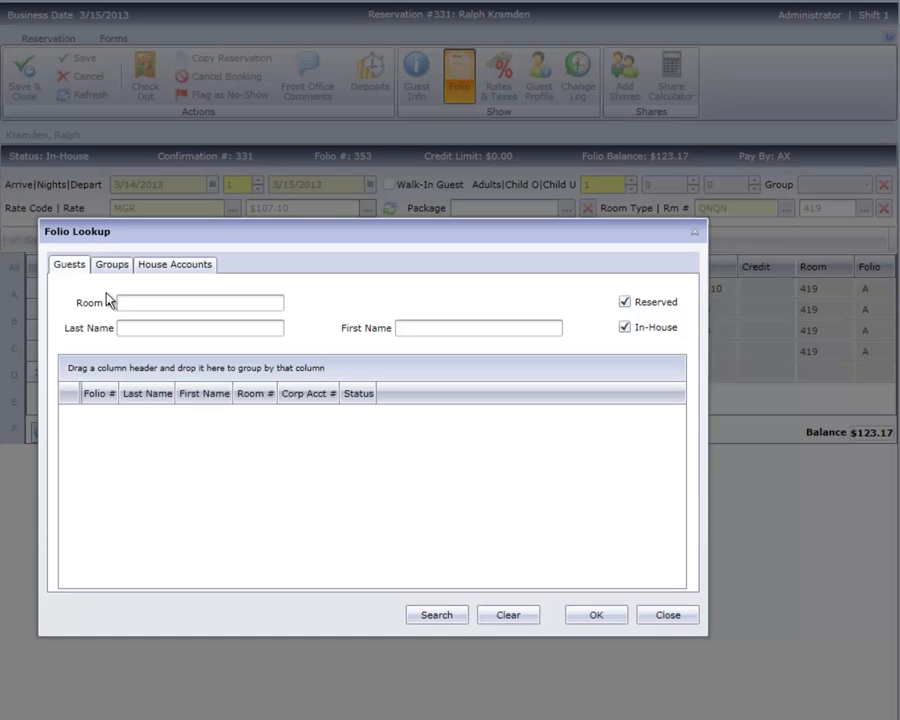
left_click(200, 328)
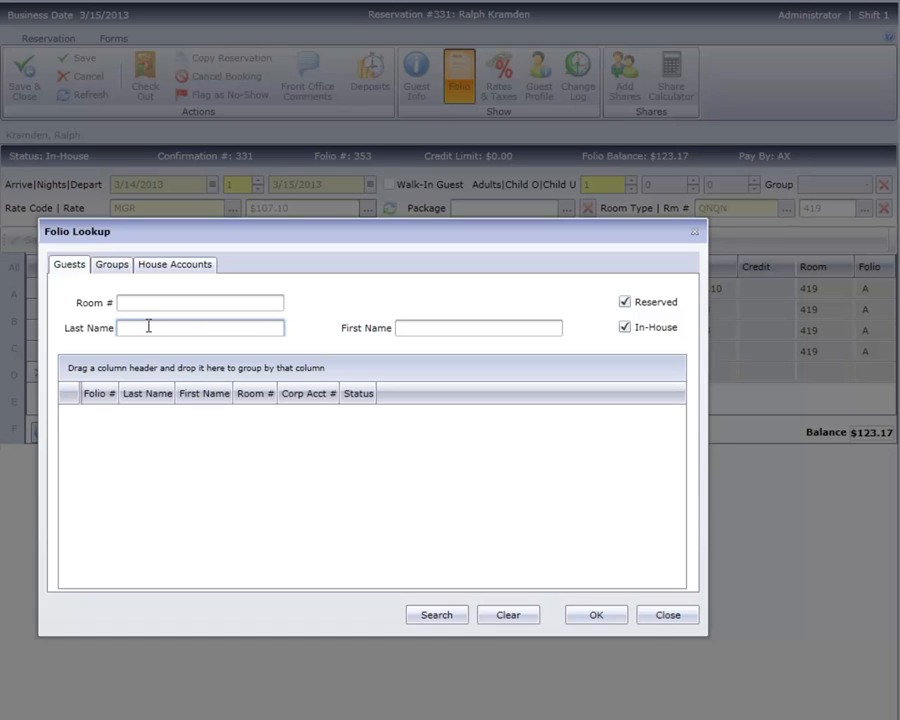
type("nort")
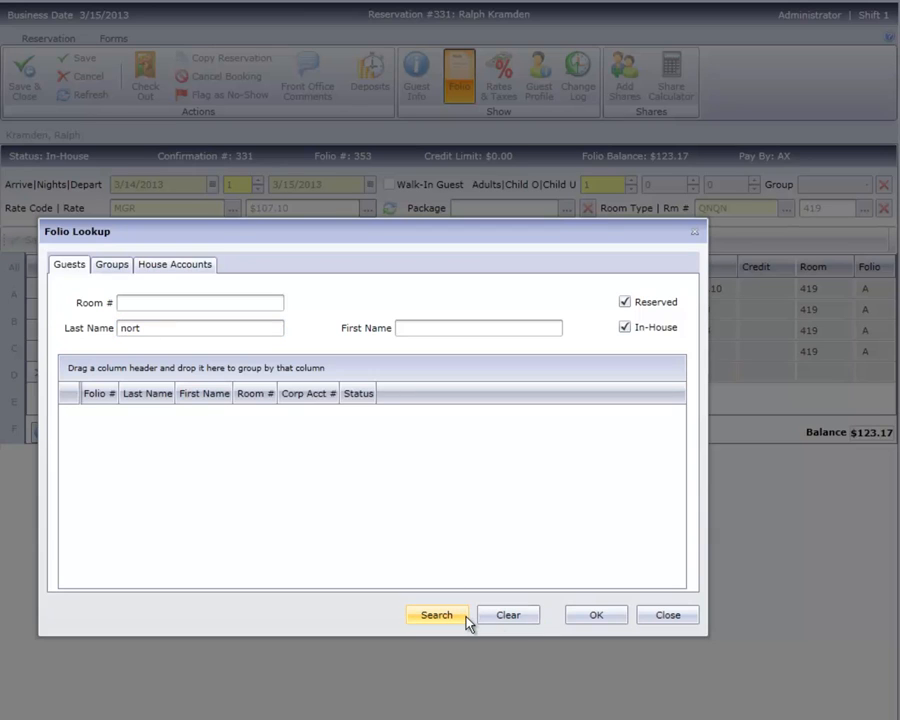
left_click(436, 614)
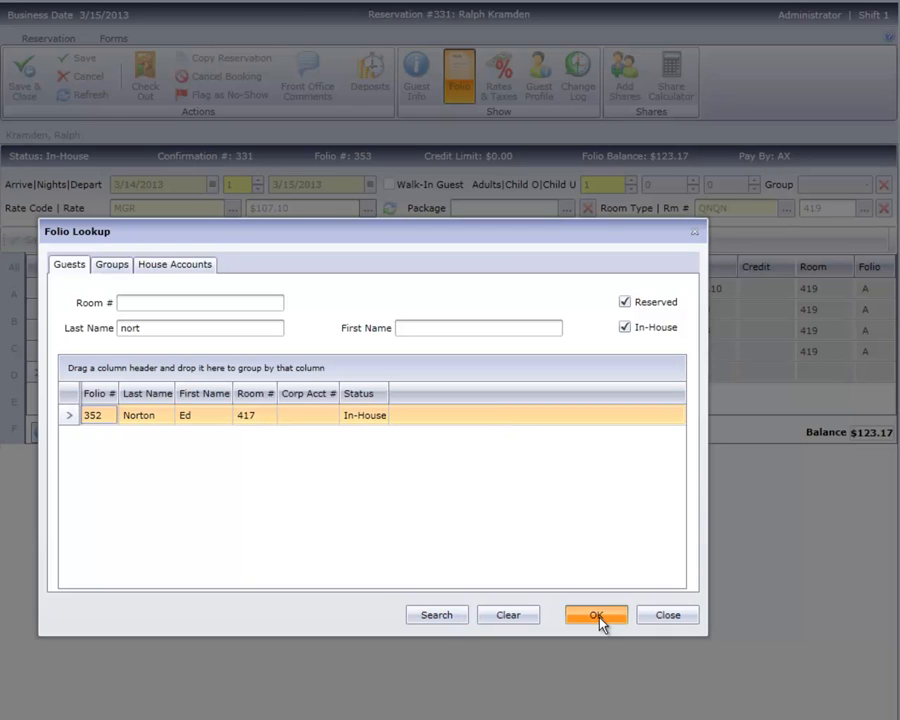
left_click(596, 614)
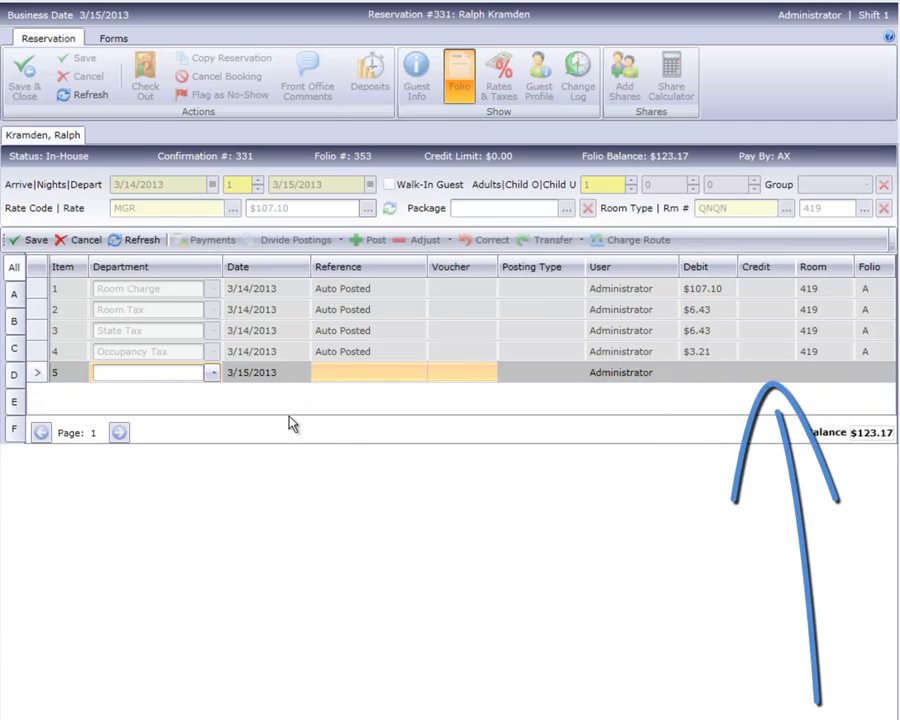
Make the line a Transfer Credit referenced 'Norton paying for both rooms' with credit 123.17
left_click(212, 372)
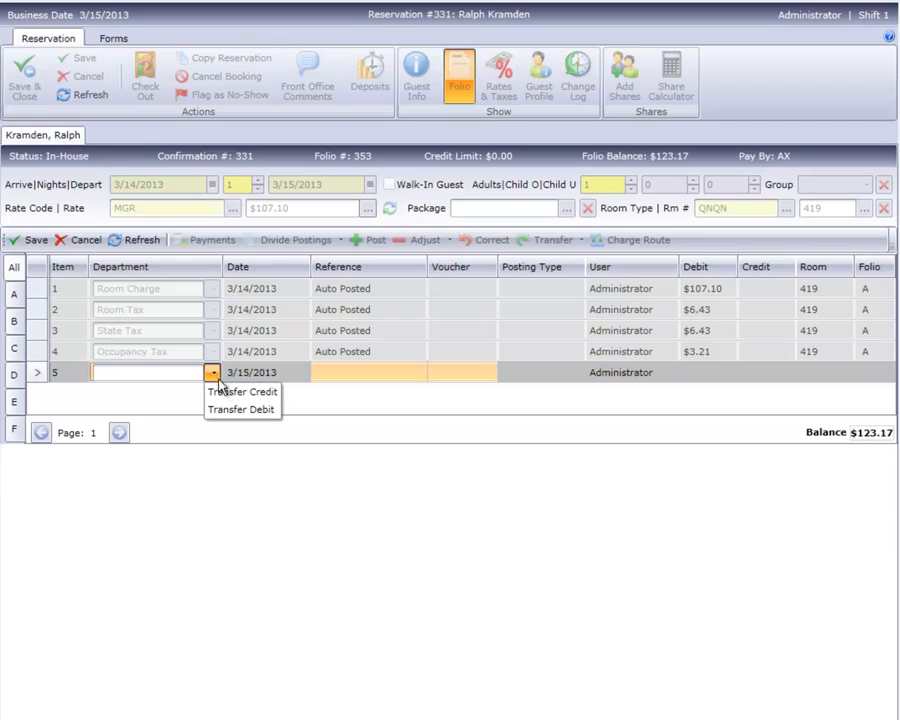
mouse_move(242, 390)
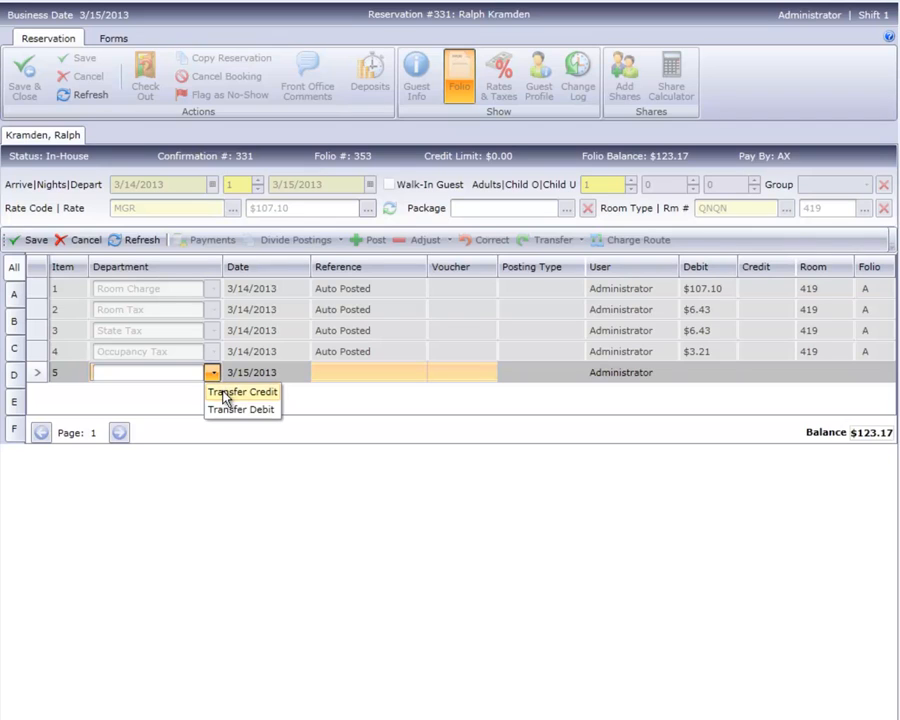
left_click(242, 390)
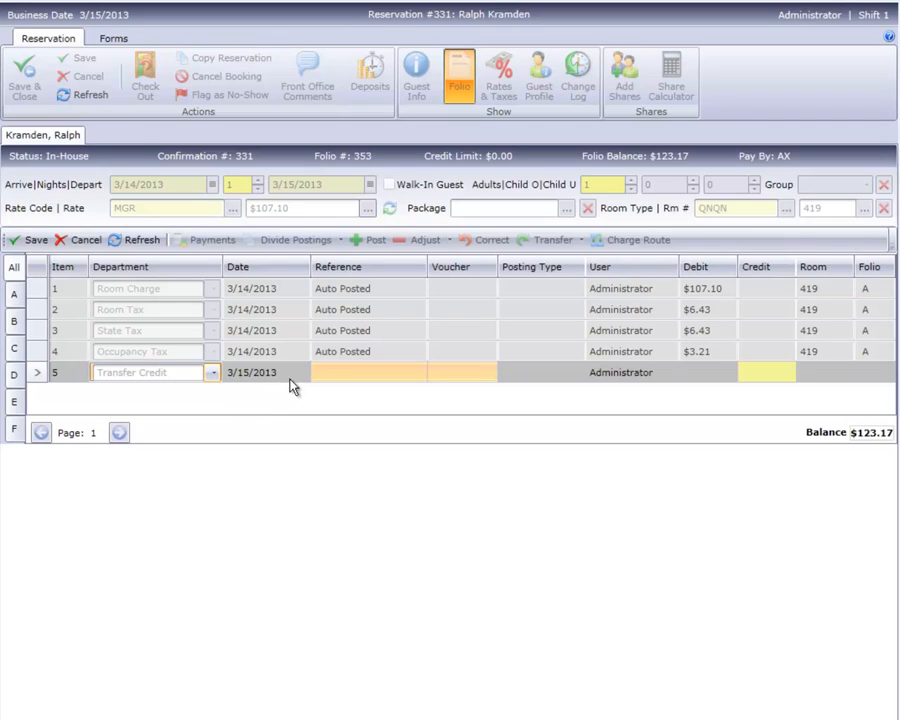
left_click(368, 372)
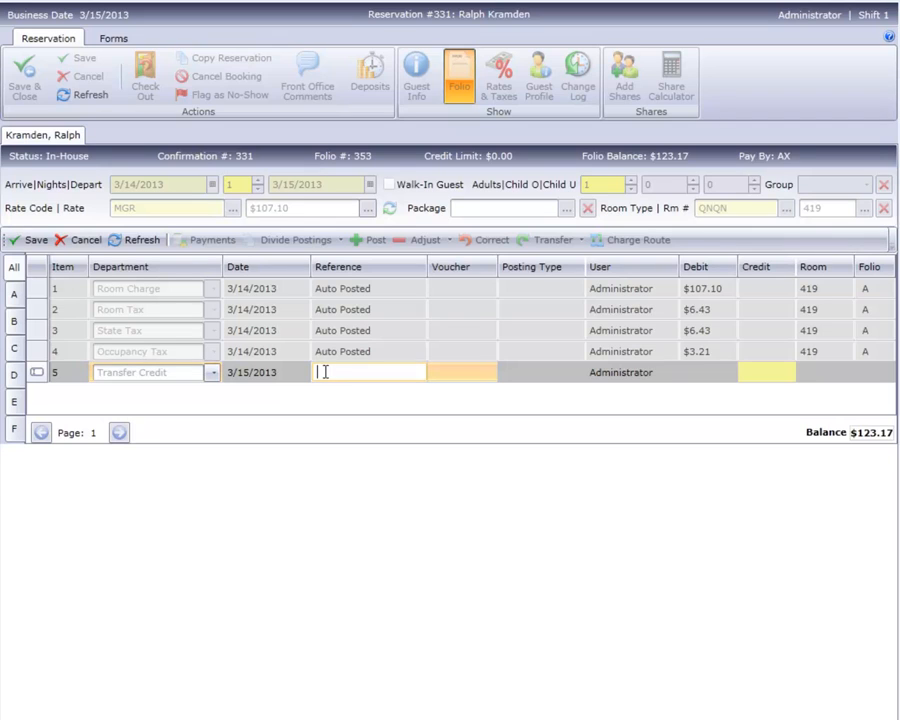
type("Norton")
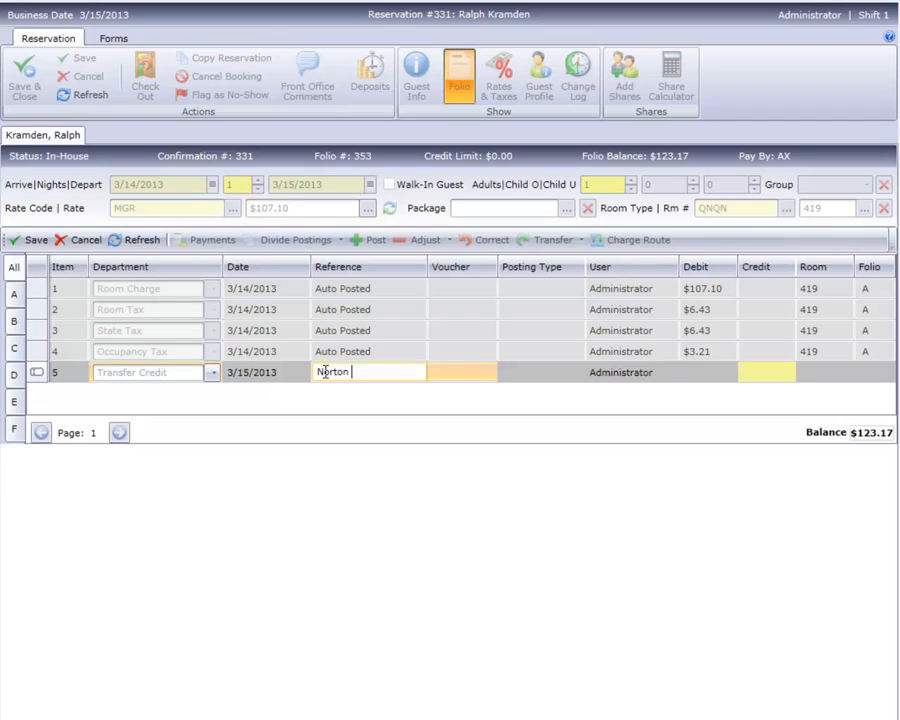
type("paying for")
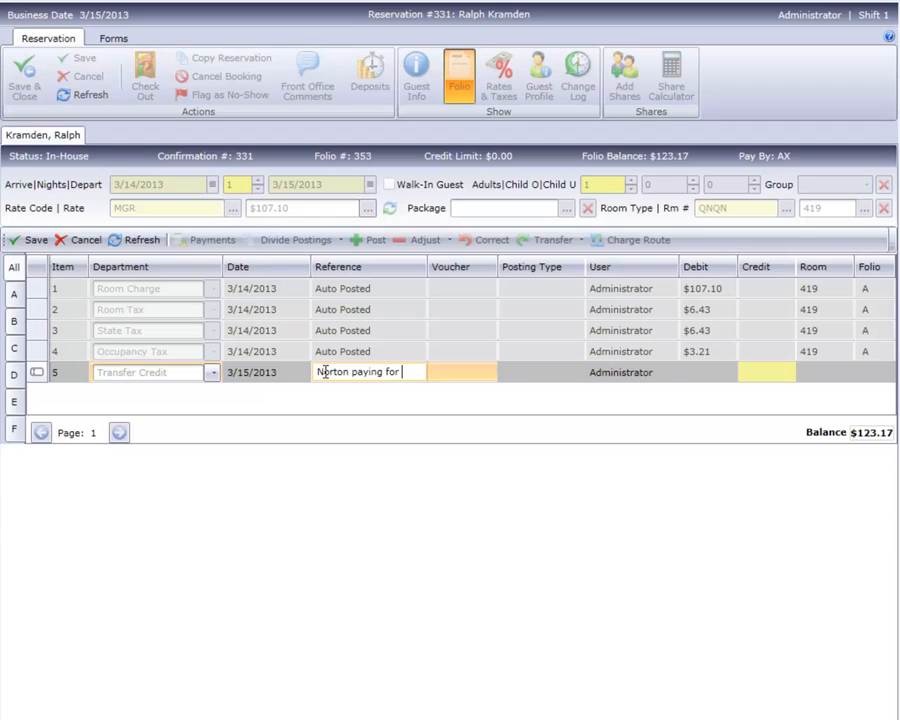
type("paying for both rooms")
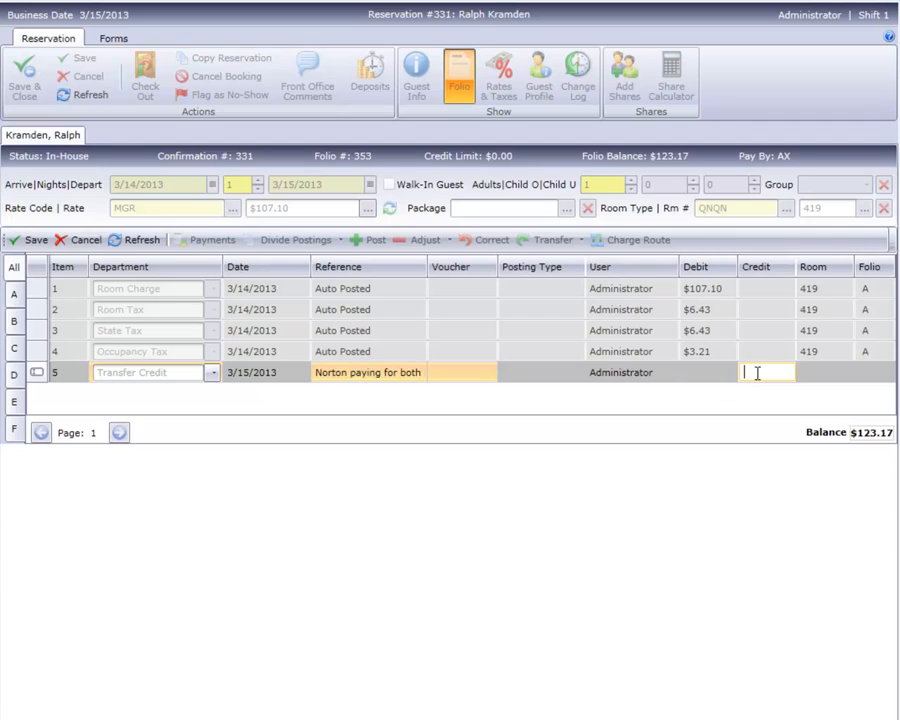
type("123.17")
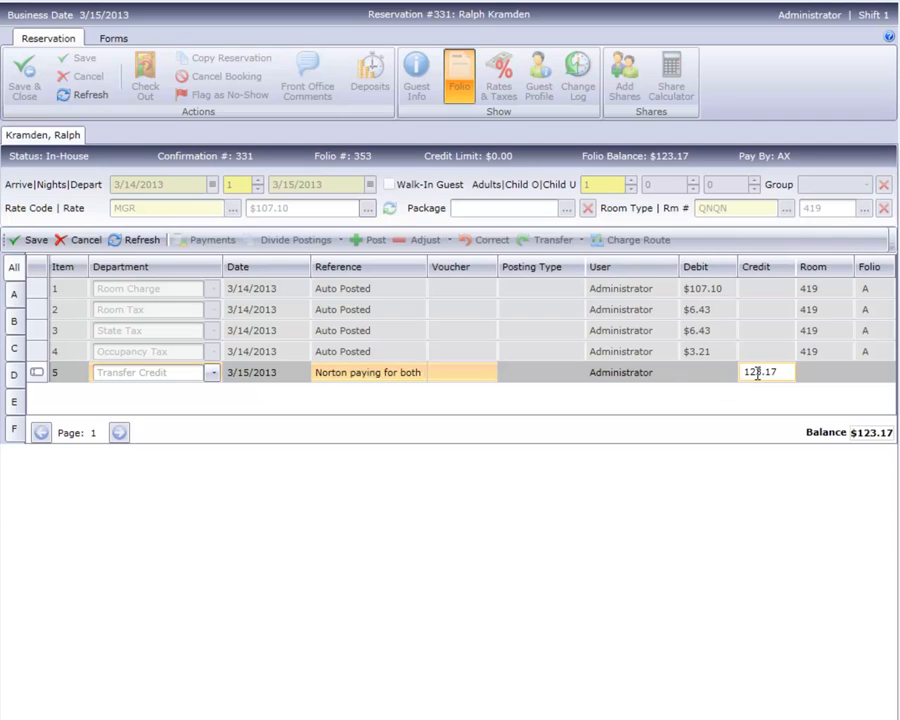